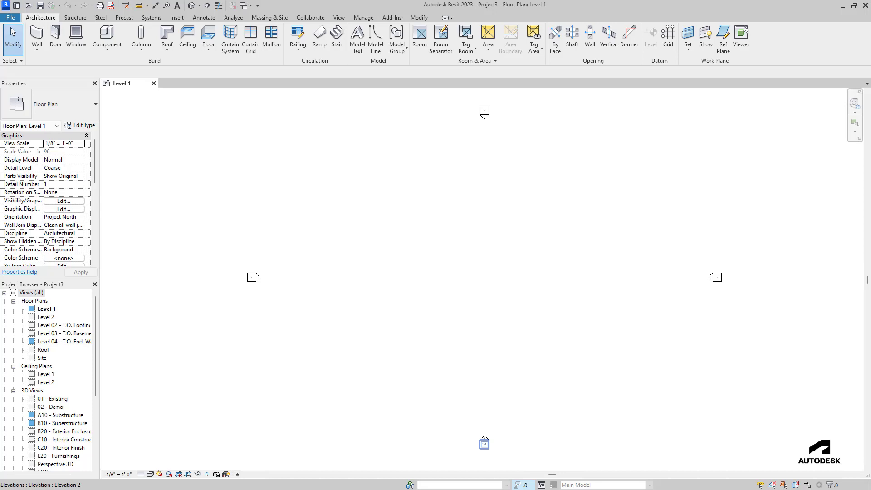
mouse_move(483, 443)
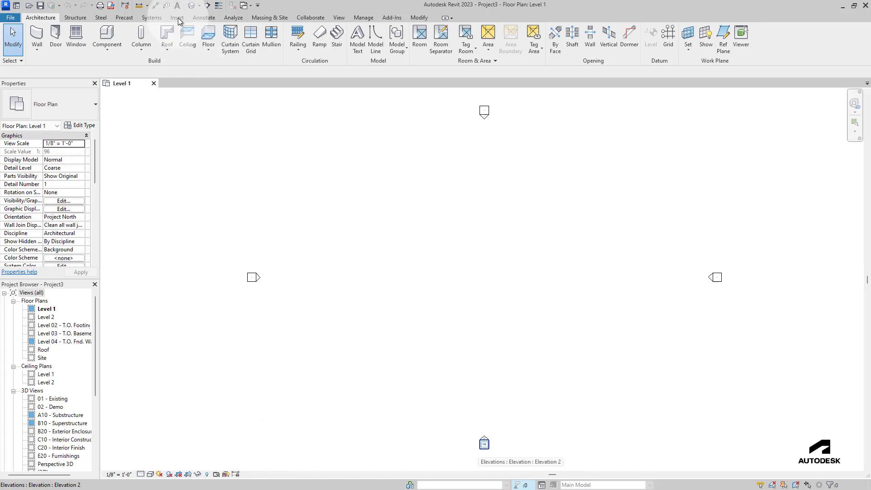
Import the 900 15th_BldgOnly .axm file as a FormIt Files type CAD import
left_click(177, 18)
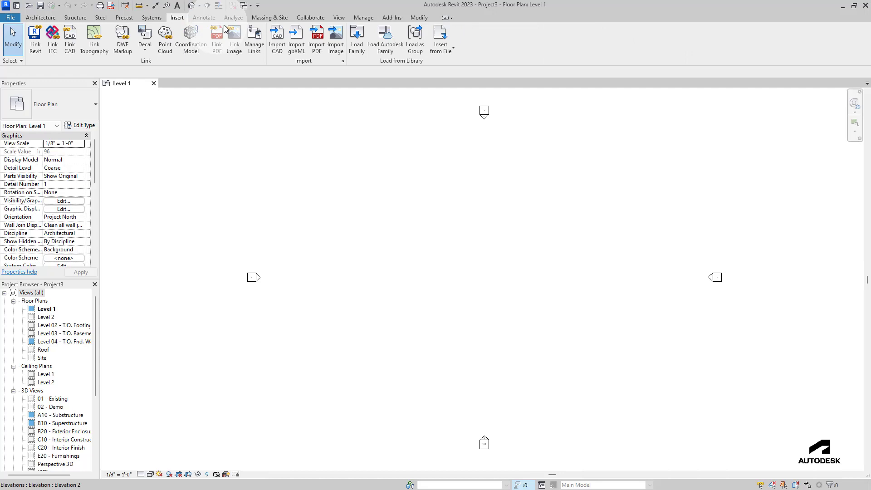
left_click(276, 39)
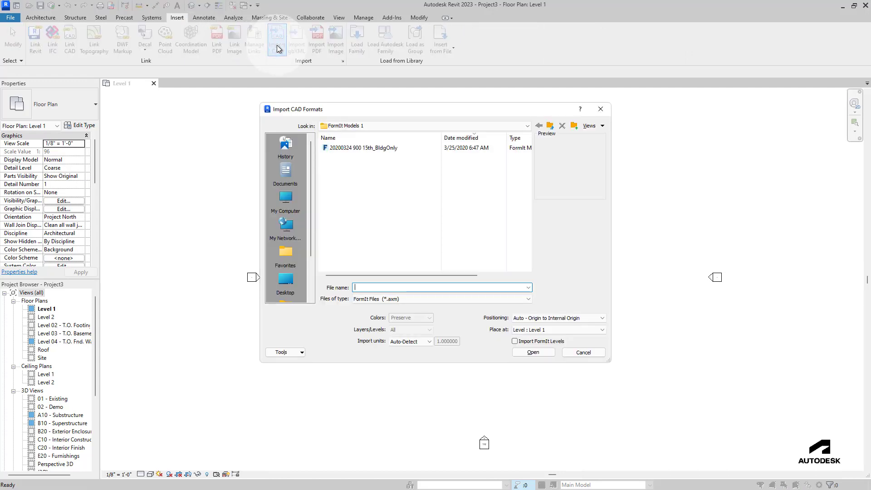
left_click(365, 148)
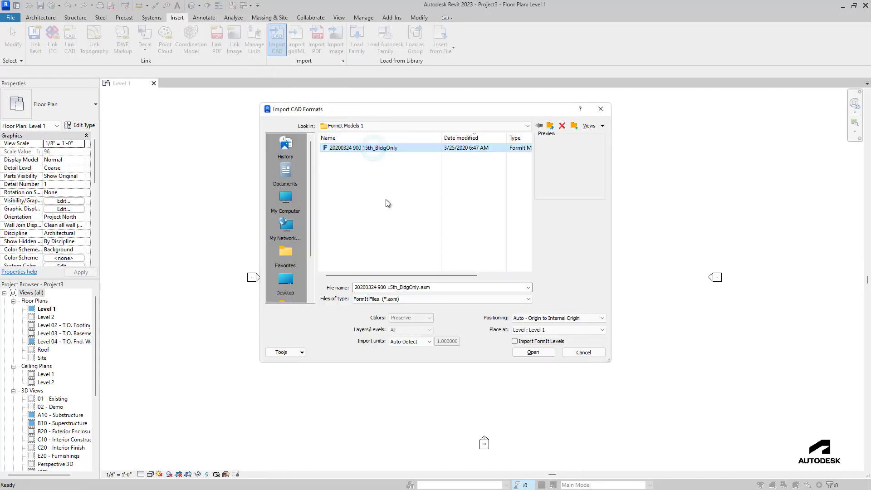
left_click(527, 299)
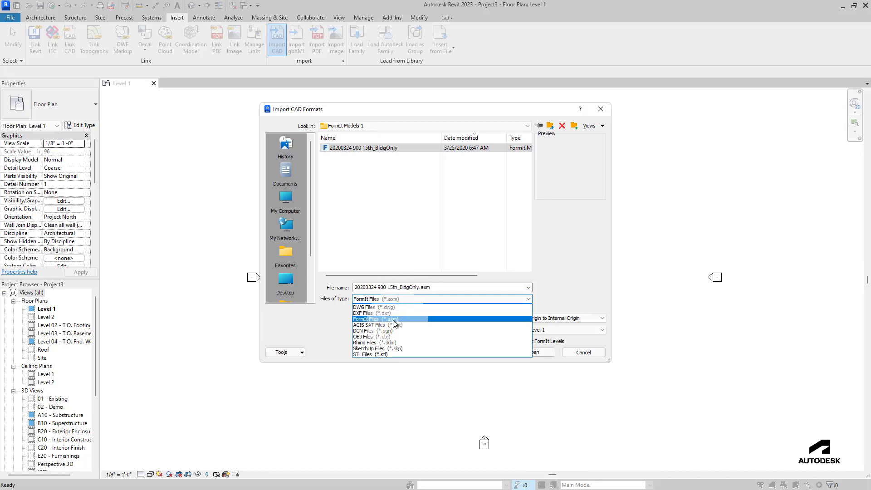
left_click(377, 319)
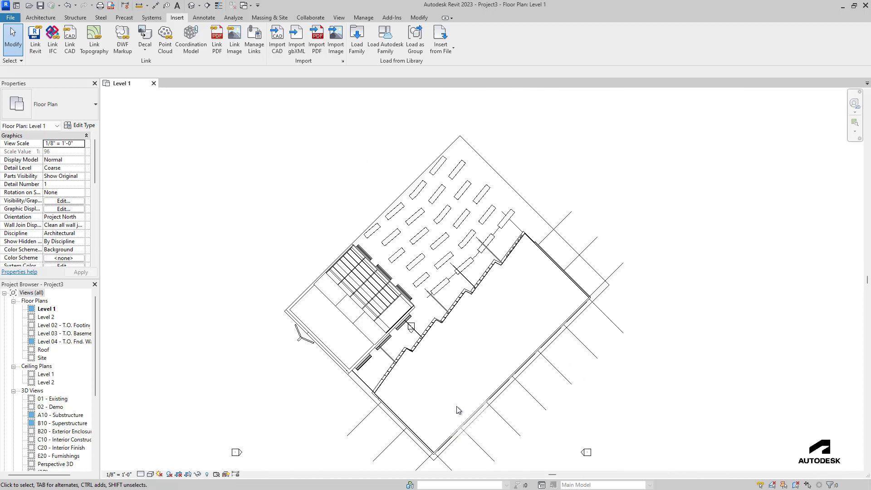
mouse_move(253, 156)
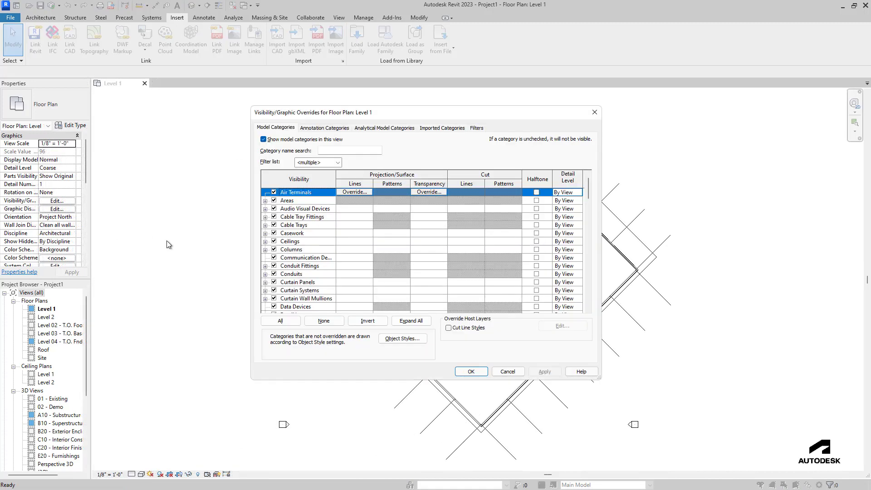
Review the Imported Categories FormIt layers, then cancel the overrides unchanged
left_click(442, 128)
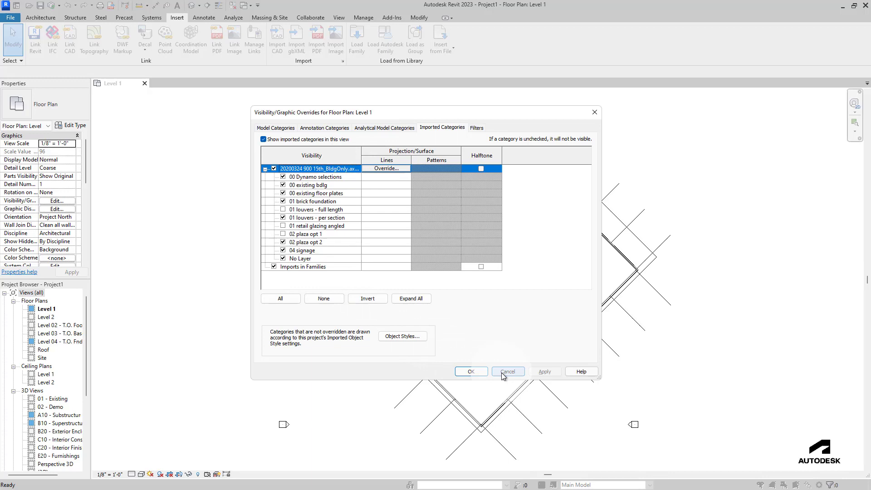
left_click(507, 371)
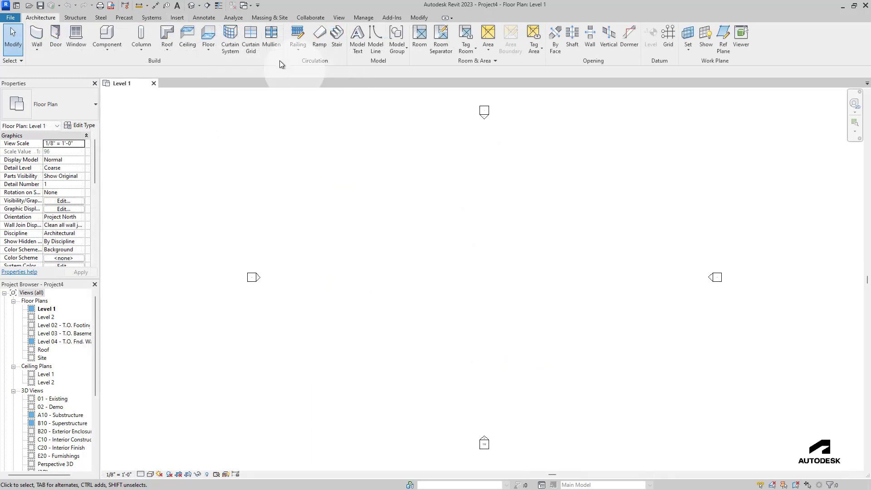
Link the 900 15th_BldgOnly FormIt file into the project as a CAD link
left_click(177, 17)
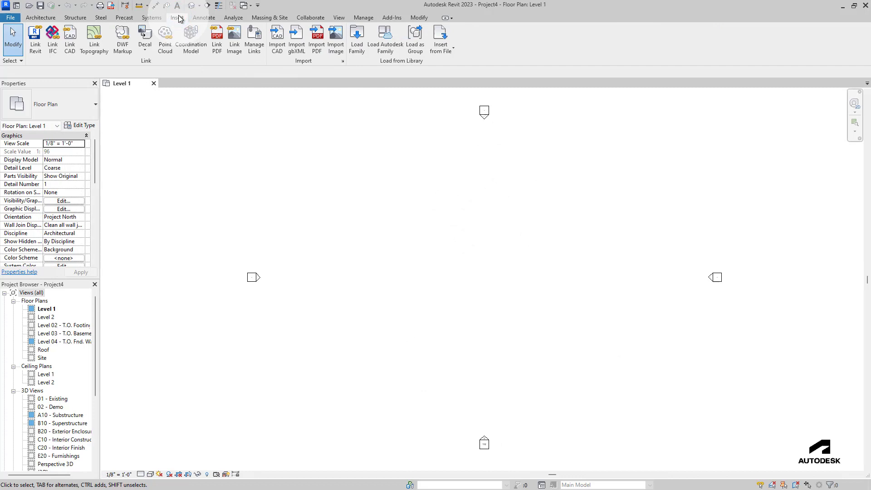
mouse_move(70, 39)
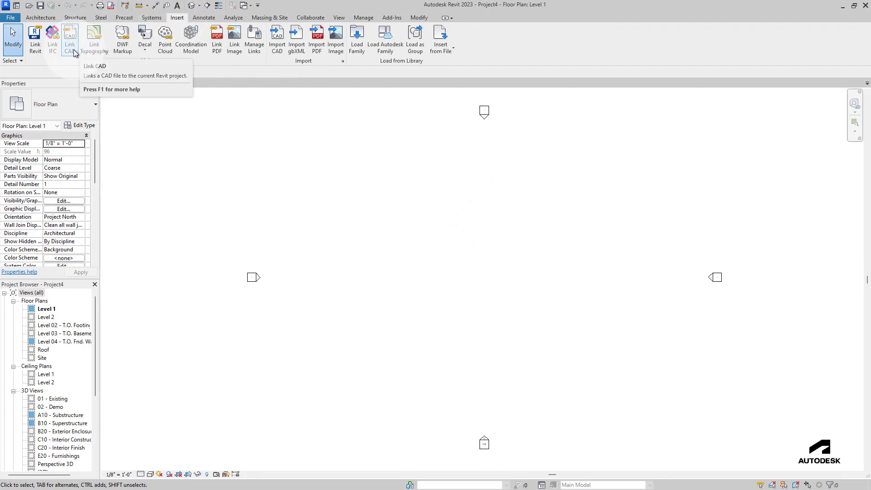
left_click(70, 39)
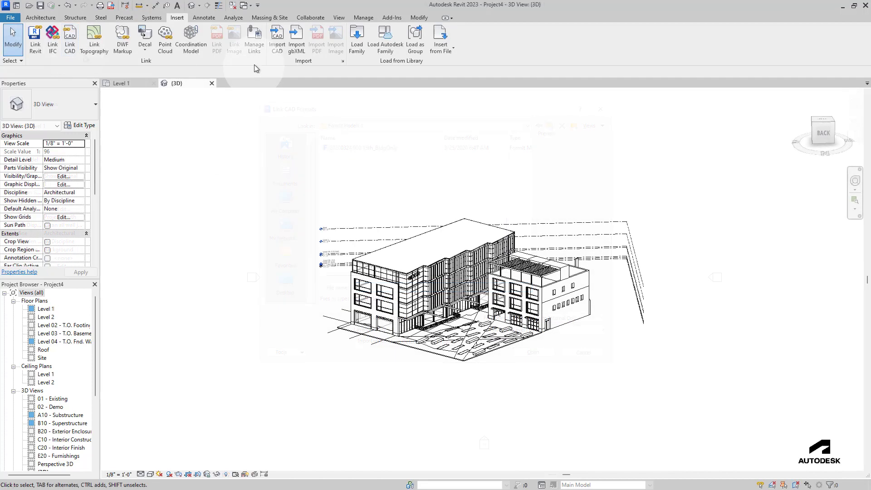
Verify in Manage Links > CAD Formats that the FormIt link is Loaded, then close it
left_click(254, 39)
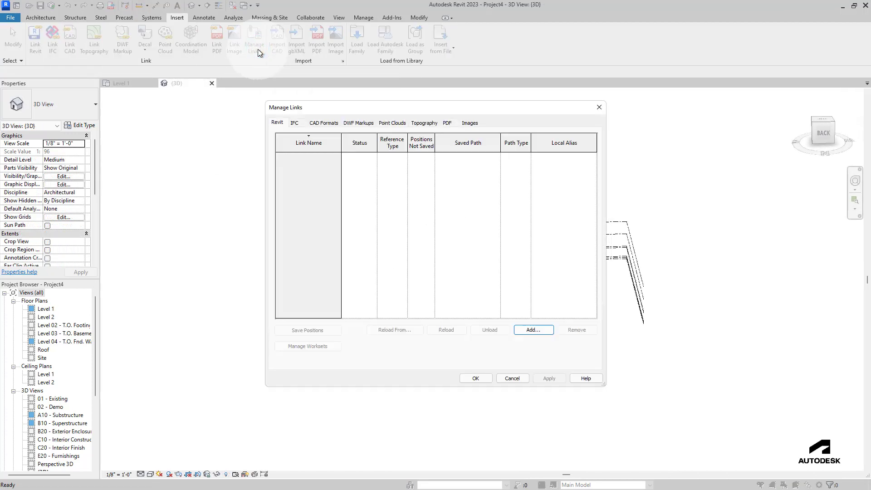
left_click(323, 123)
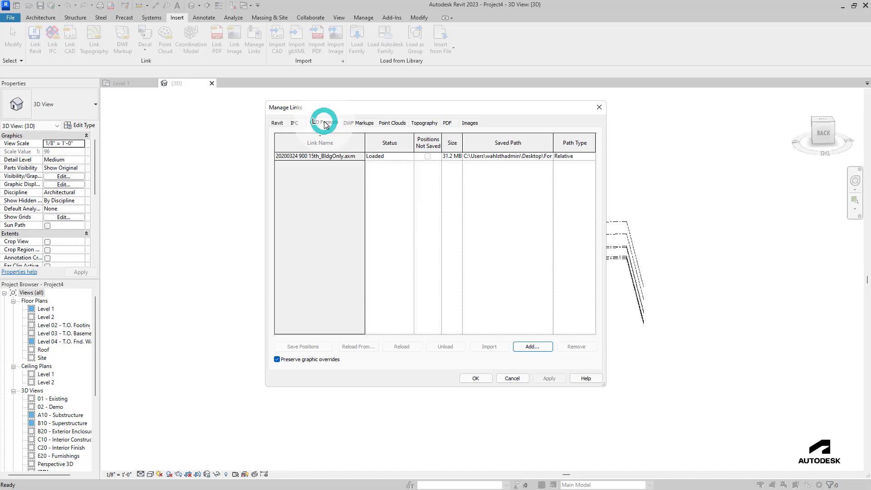
left_click(323, 122)
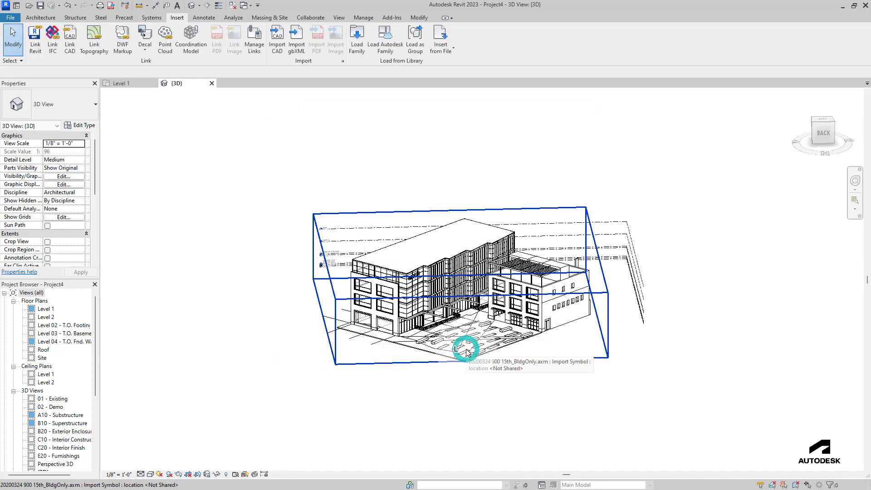
Select the linked FormIt instance and launch Edit in FormIt from the Modify ribbon
left_click(466, 348)
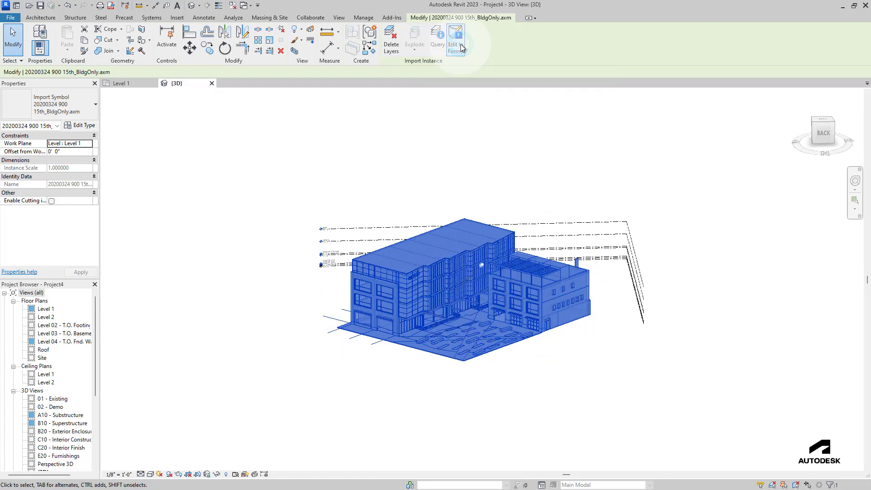
left_click(453, 34)
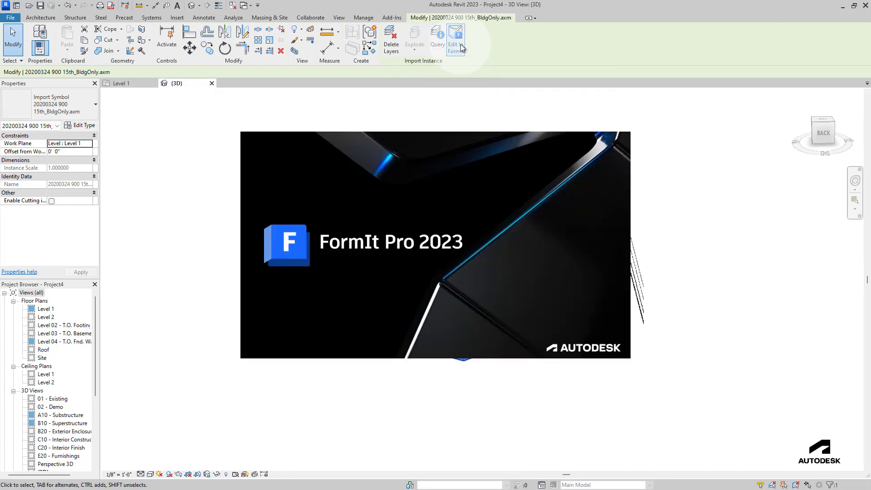
left_click(454, 44)
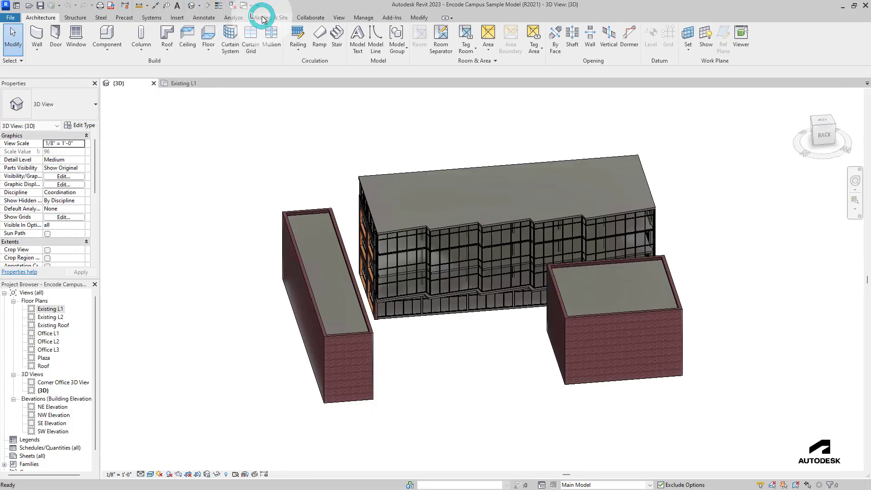
From Massing & Site, launch FormIt with all visible Revit objects of the campus model
left_click(270, 17)
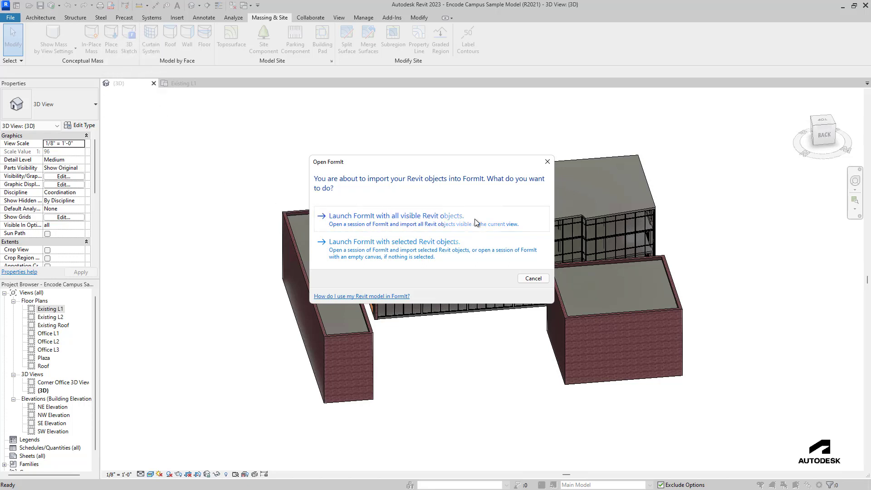
left_click(533, 279)
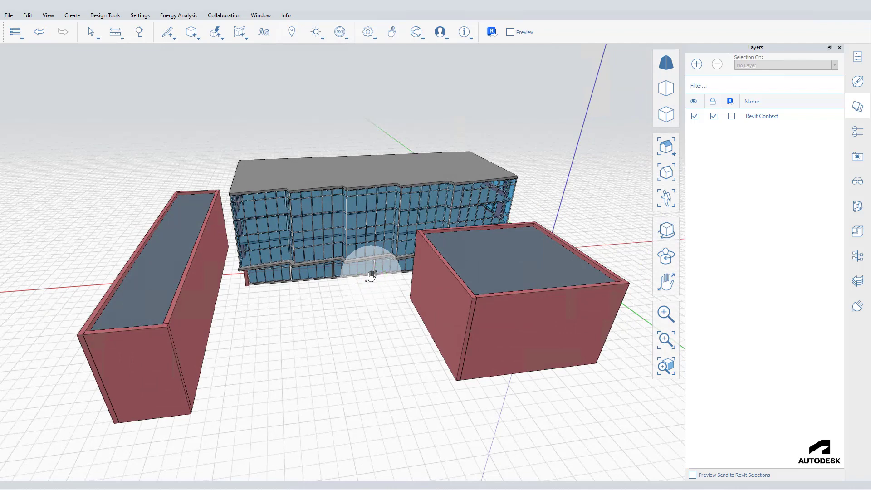
scroll("down", 3)
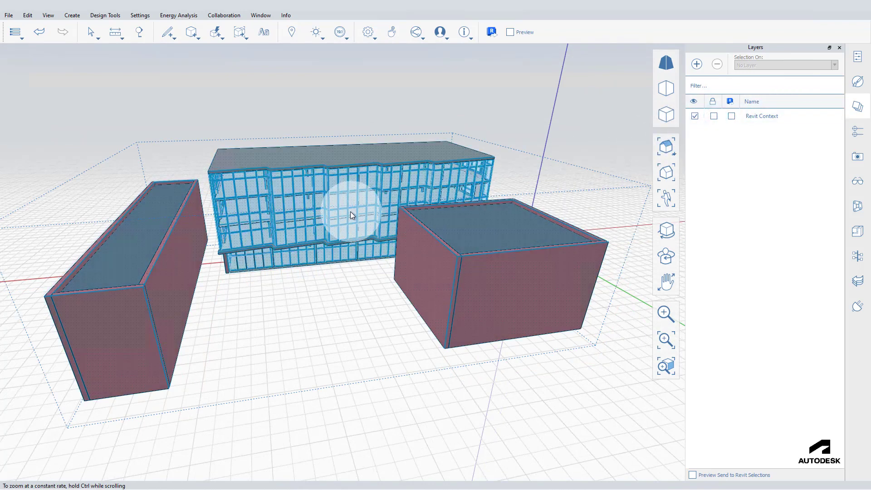
Add two new layers to hold the Option 1 and Option 2 facade designs
left_click(696, 64)
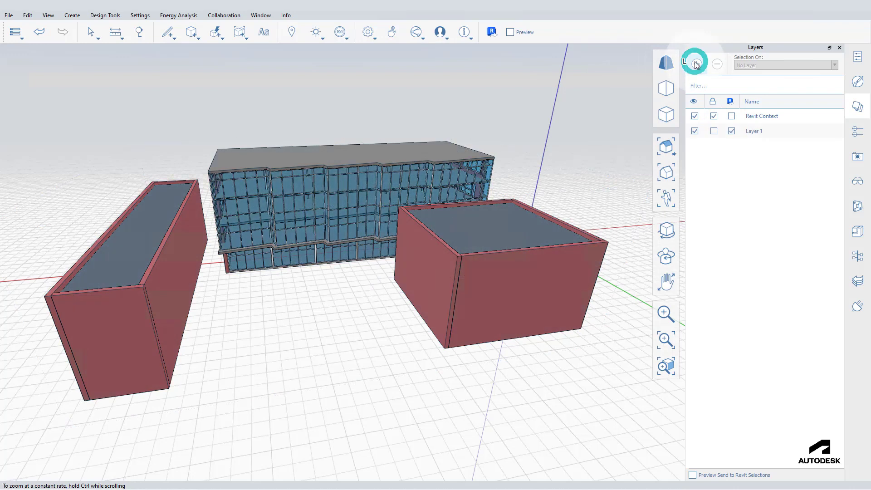
left_click(696, 64)
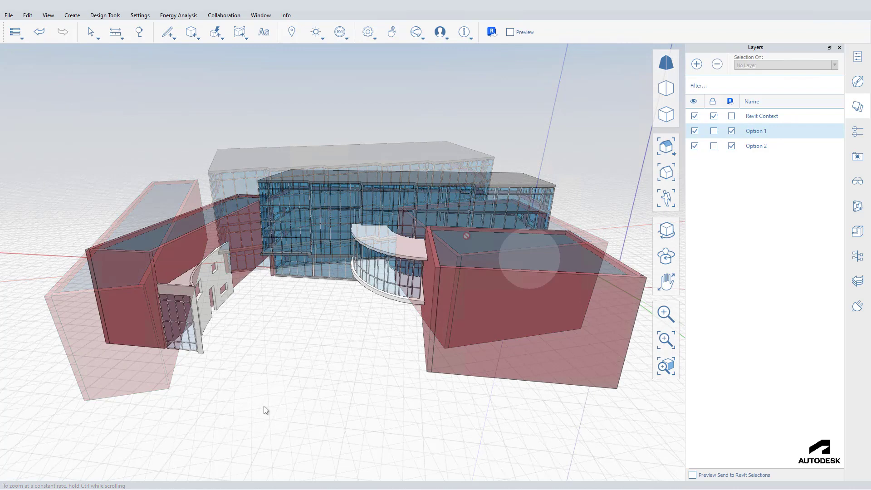
left_click(666, 148)
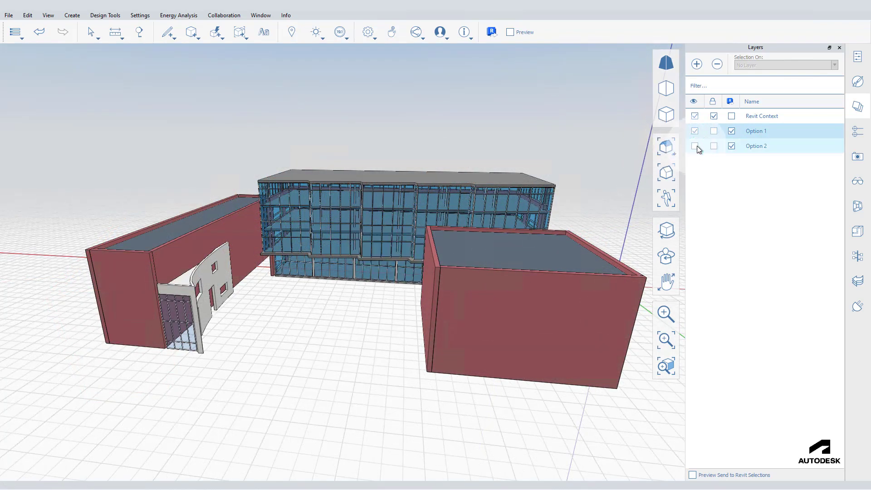
left_click(694, 131)
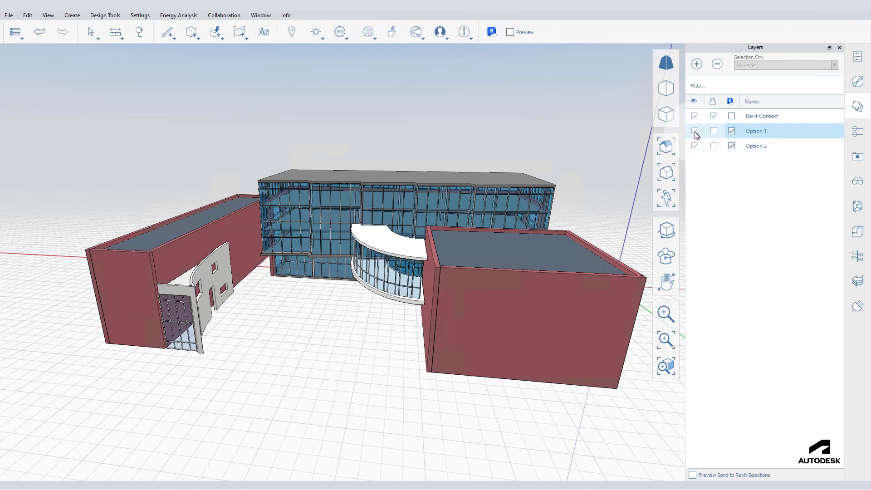
left_click(695, 131)
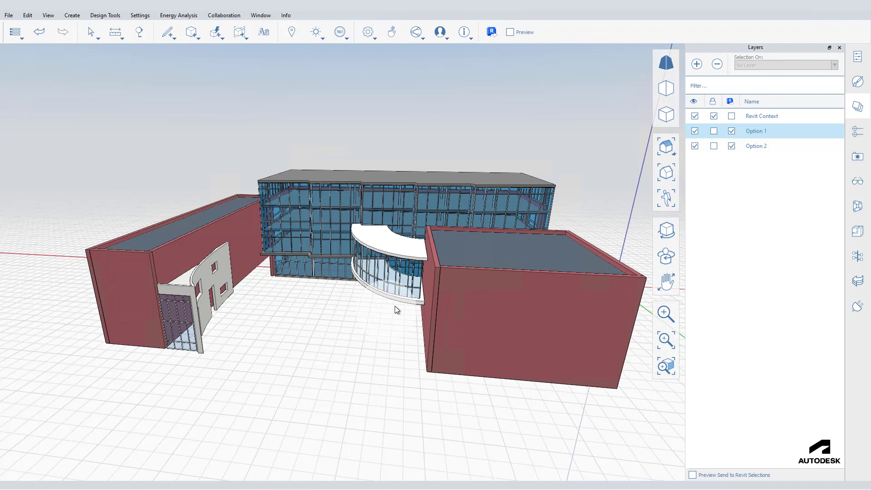
mouse_move(641, 130)
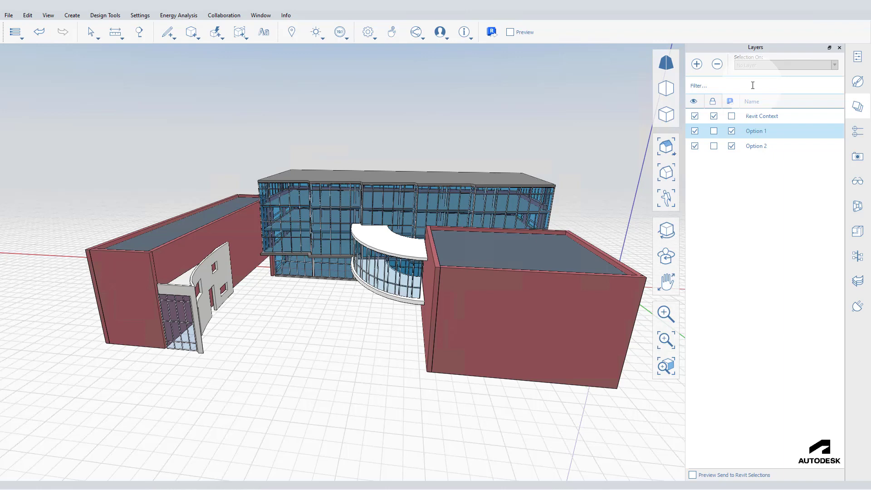
Select the Option 2 layer in the Layers palette before previewing the Revit send
left_click(756, 145)
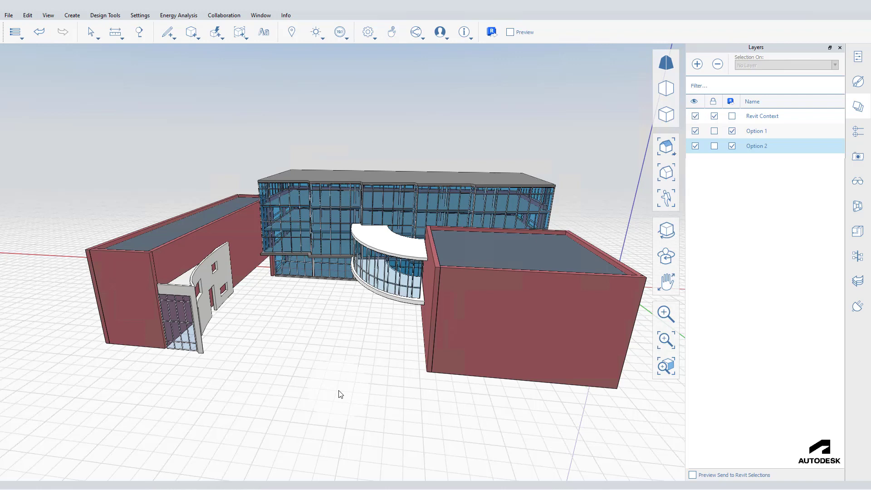
mouse_move(722, 459)
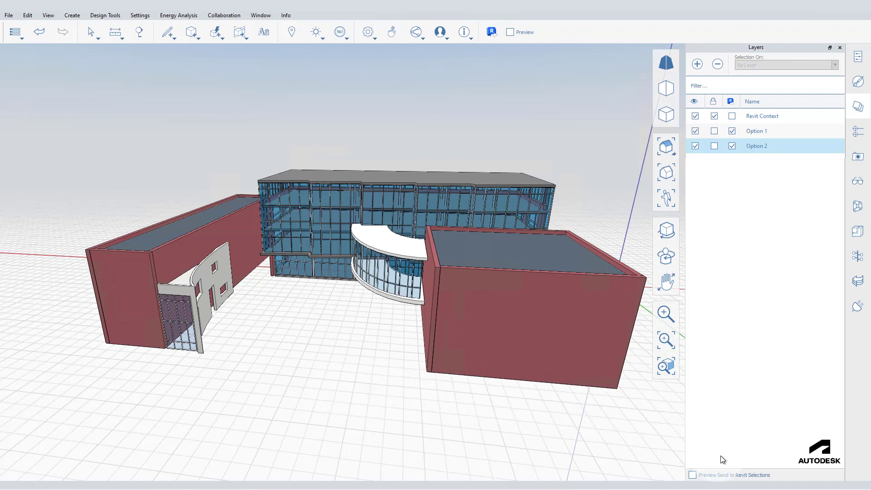
mouse_move(761, 475)
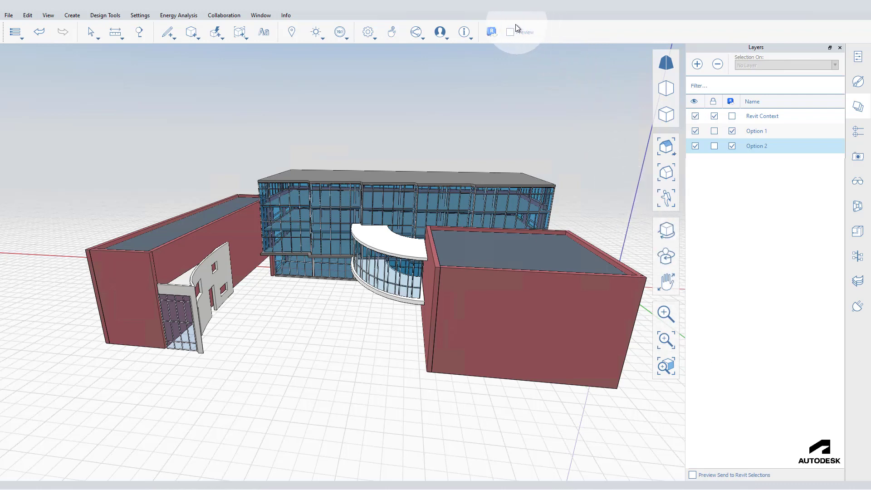
mouse_move(517, 53)
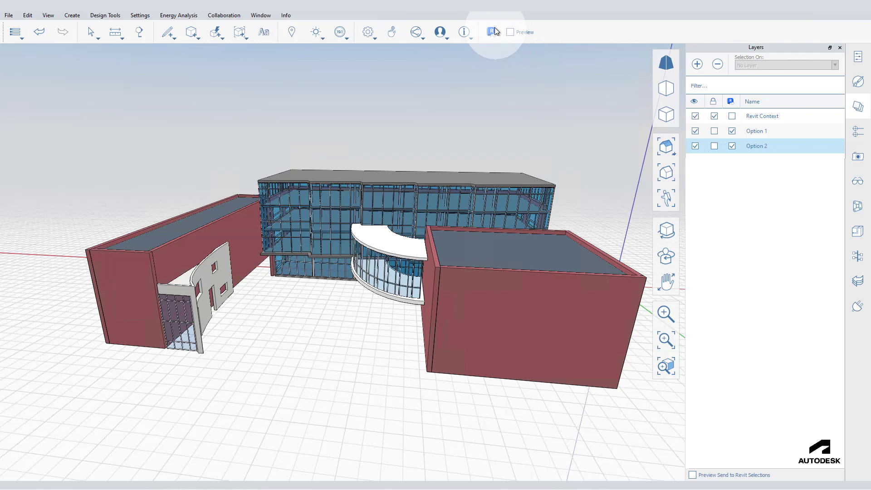
mouse_move(570, 117)
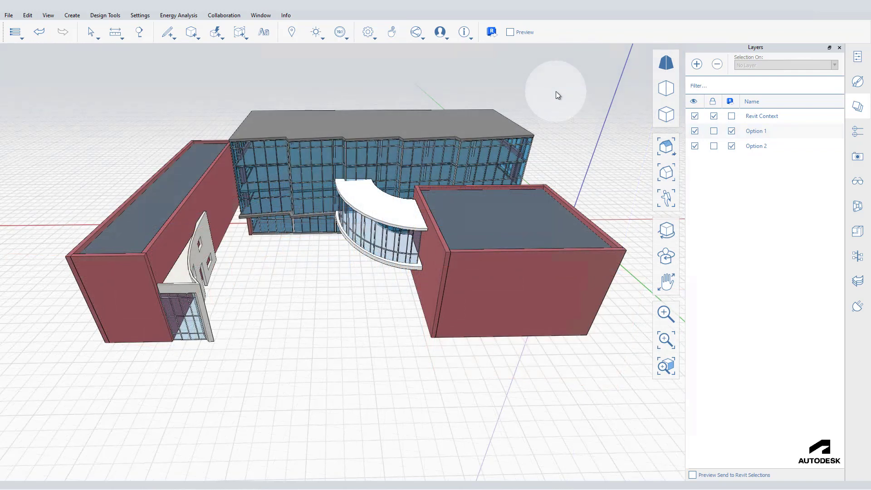
mouse_move(594, 219)
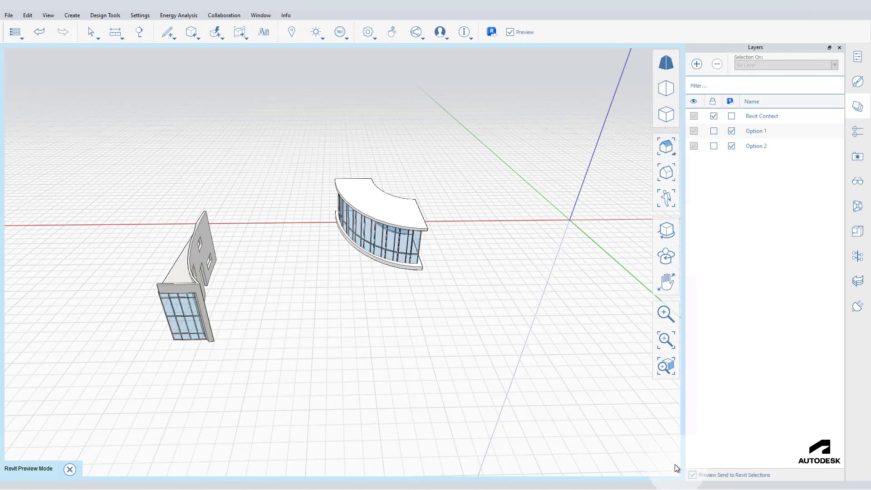
Review the Option layer send checkboxes and exit Revit Preview Mode
left_click(756, 145)
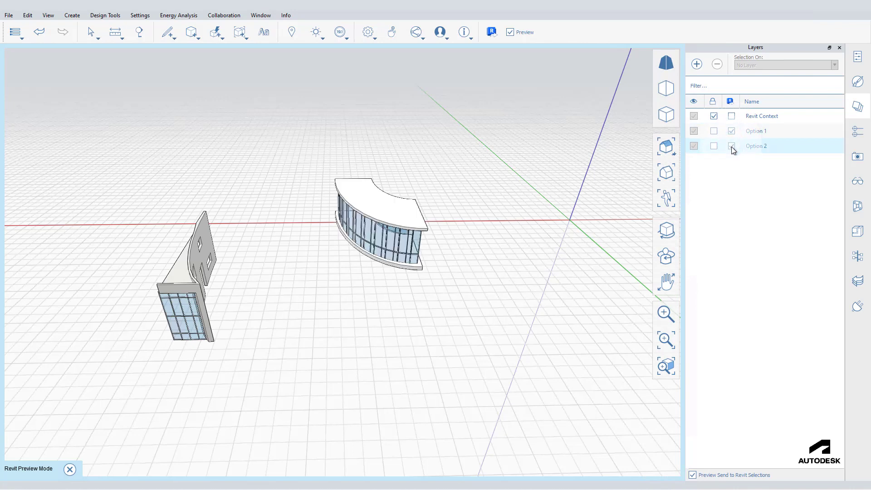
left_click(731, 145)
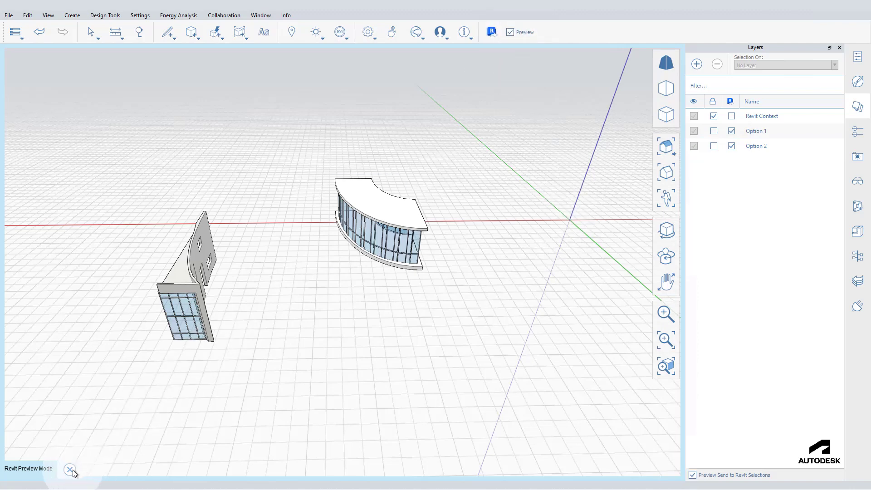
left_click(71, 469)
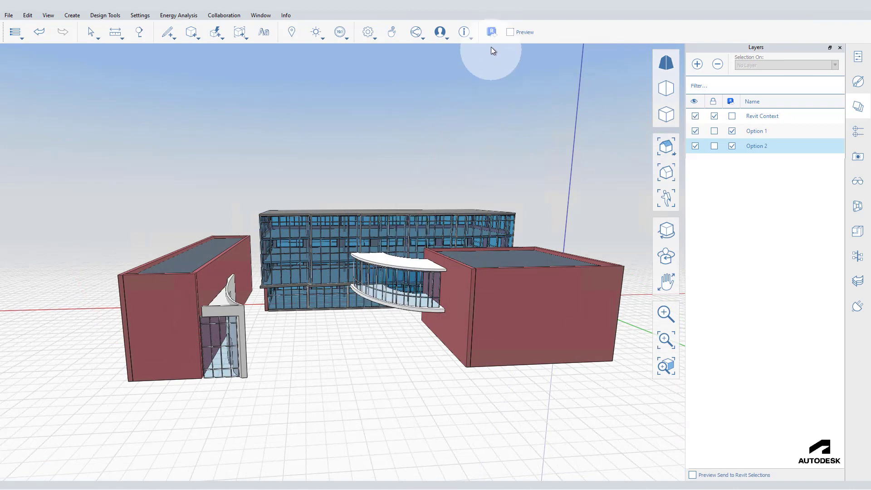
Send the option geometry to Revit, saving the FormIt file and dismissing the sent notification
left_click(491, 32)
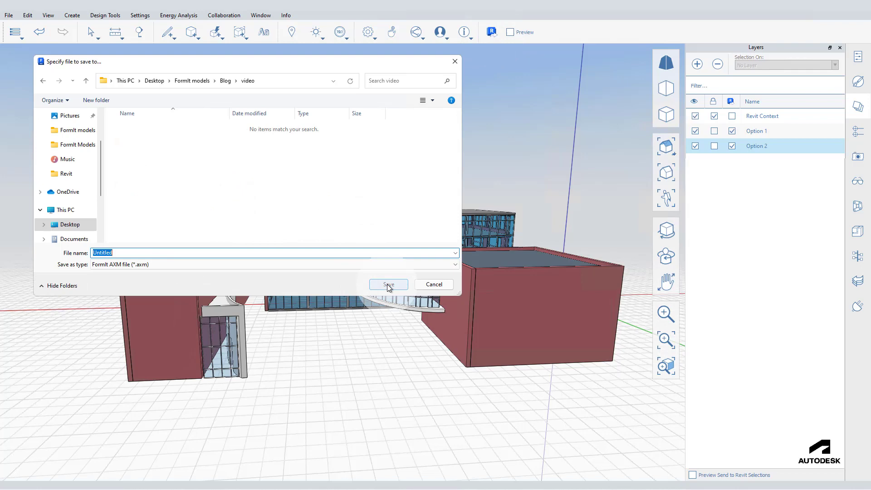
left_click(388, 284)
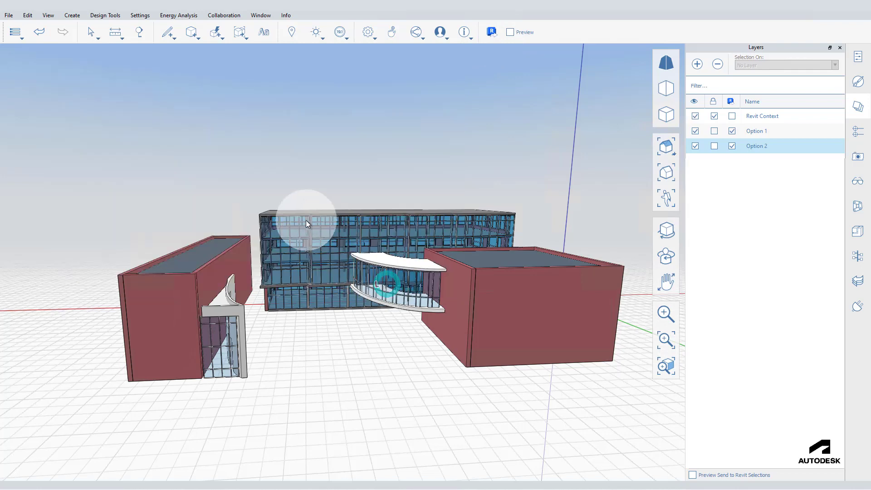
left_click(490, 32)
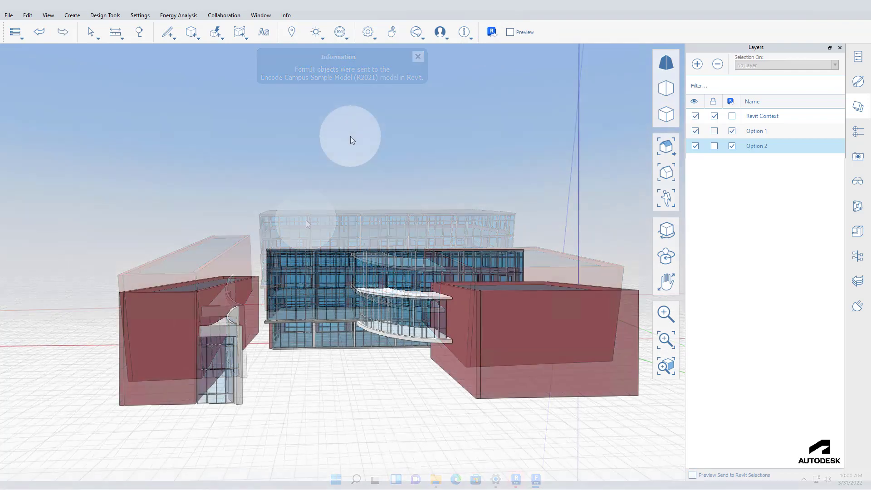
left_click(417, 57)
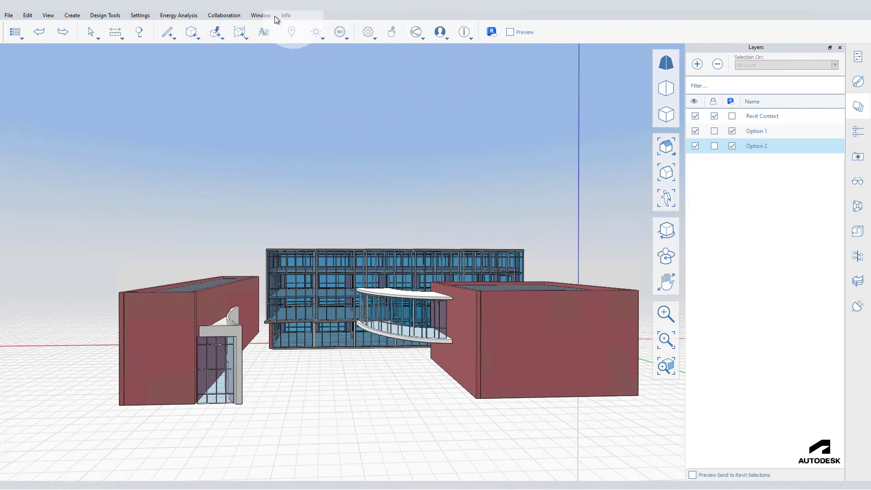
left_click(8, 16)
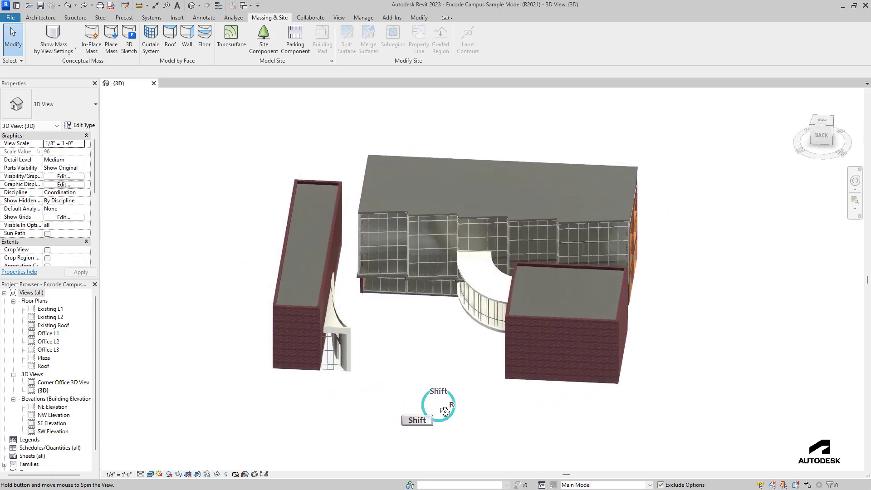
In the 3D view's Imported Categories overrides, uncheck Option 1 and apply
left_click(62, 176)
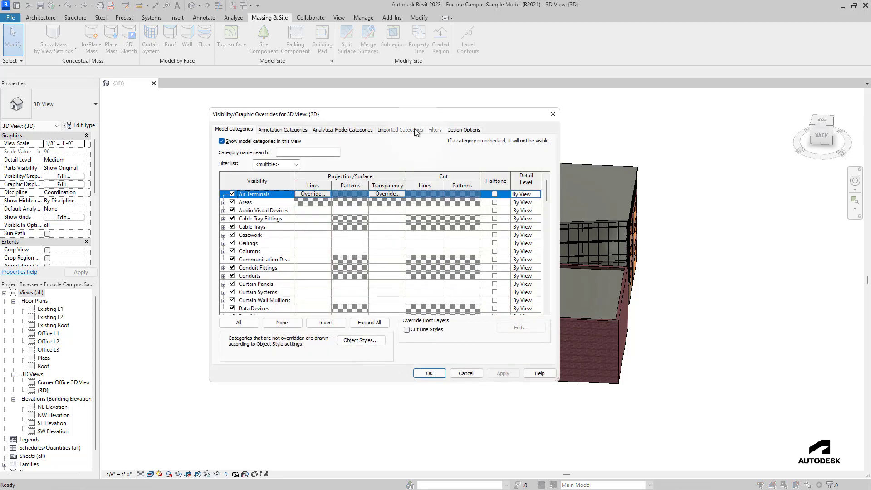
left_click(400, 130)
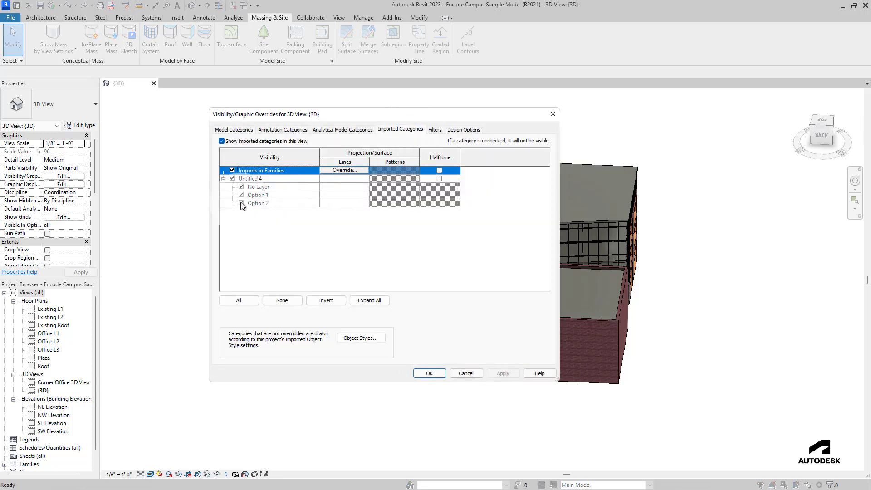
left_click(259, 194)
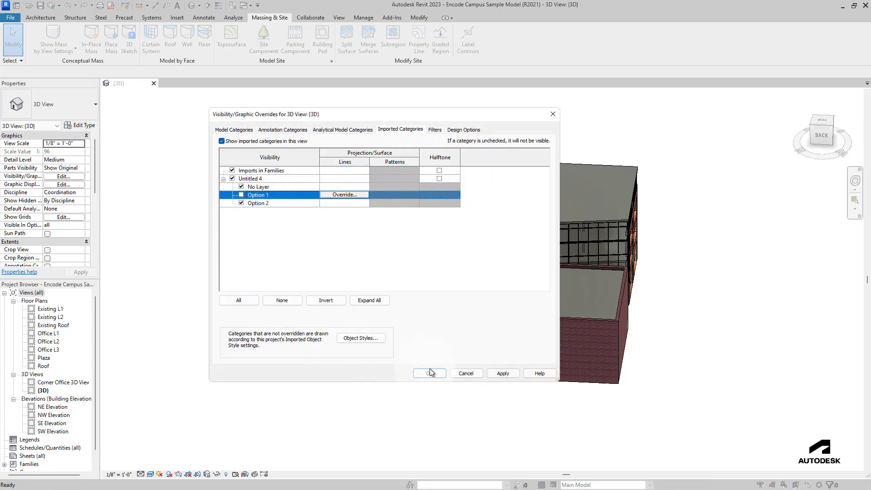
left_click(428, 373)
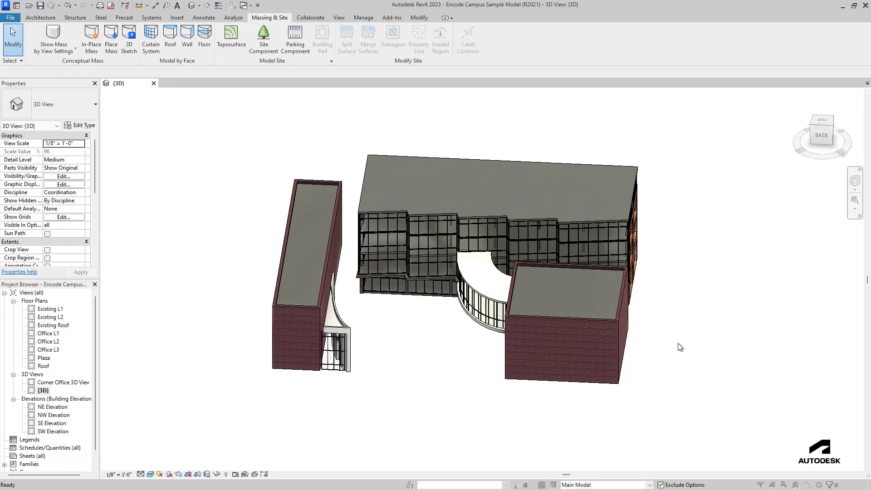
Hide the FormIt Option 2 imported layer so the original 3D view shows only Option 1
left_click(63, 176)
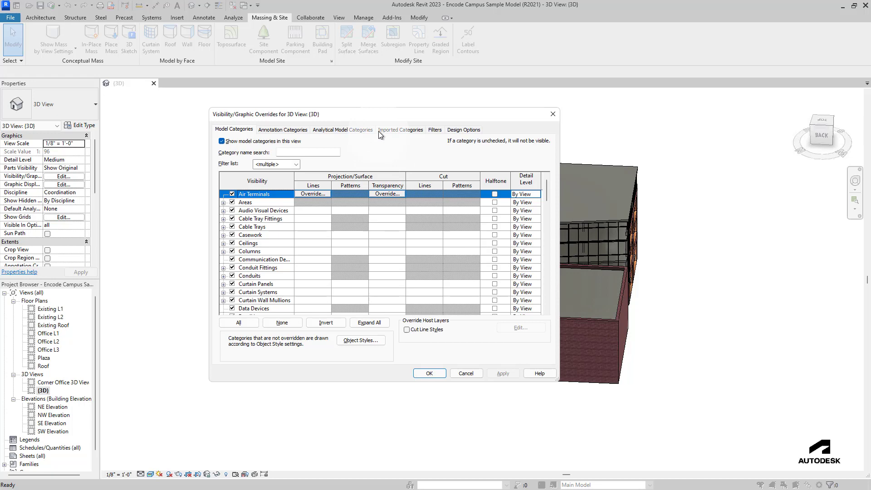
left_click(400, 130)
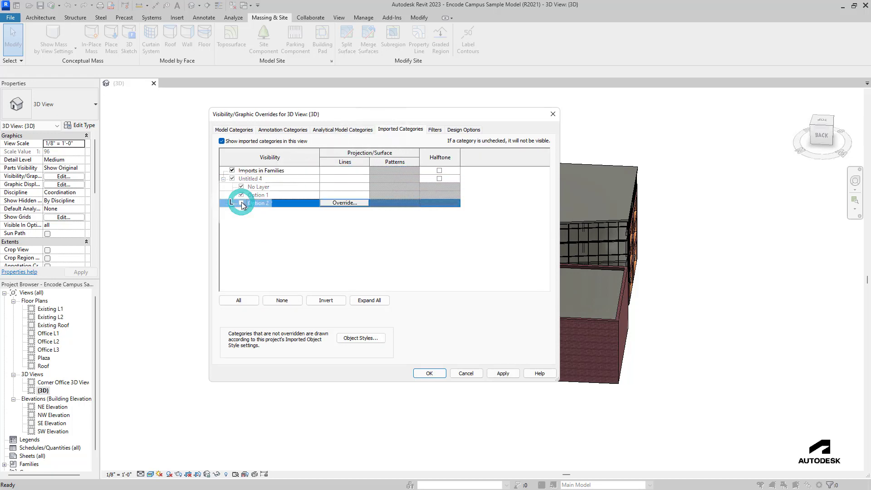
left_click(429, 373)
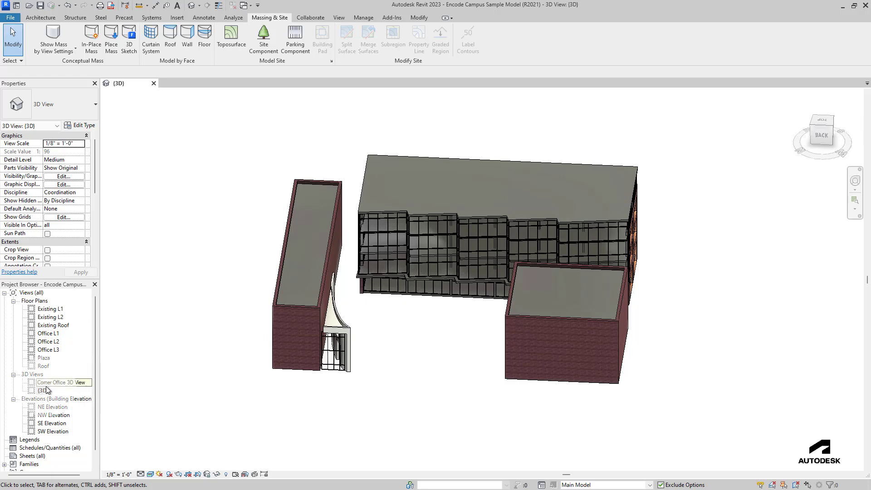
Duplicate the {3D} view and toggle the option layers so the copy shows only Option 2
right_click(44, 391)
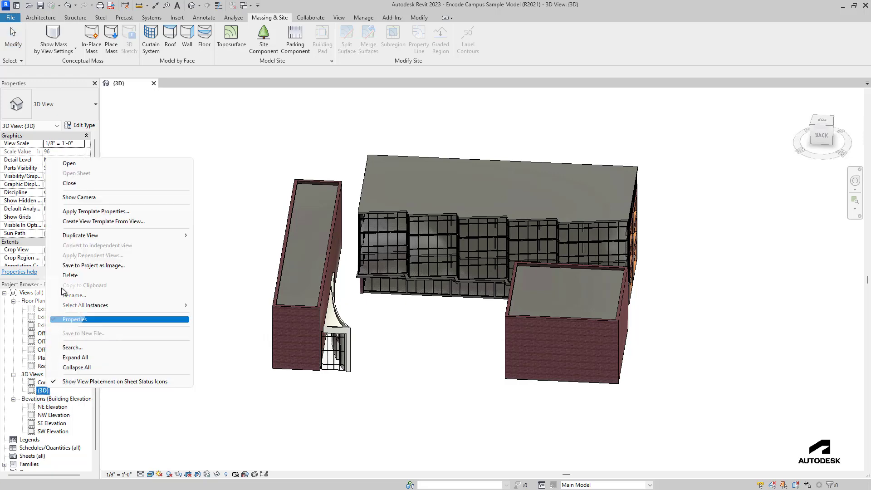
left_click(81, 235)
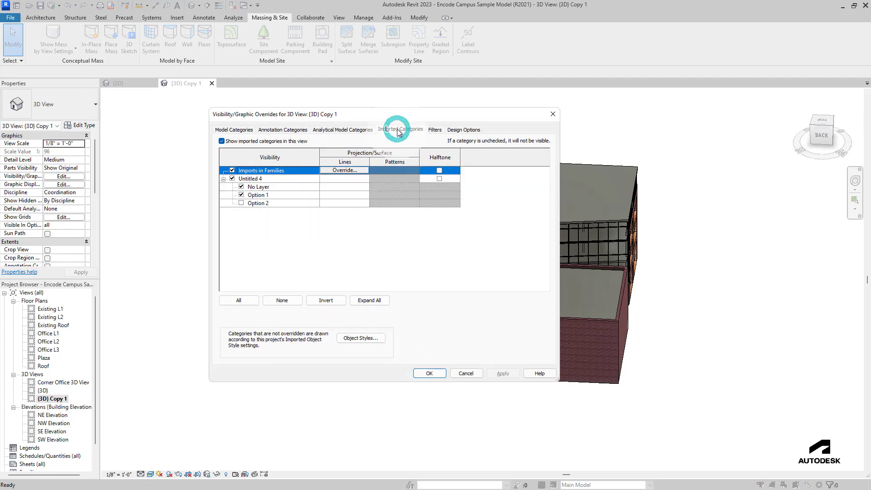
left_click(259, 194)
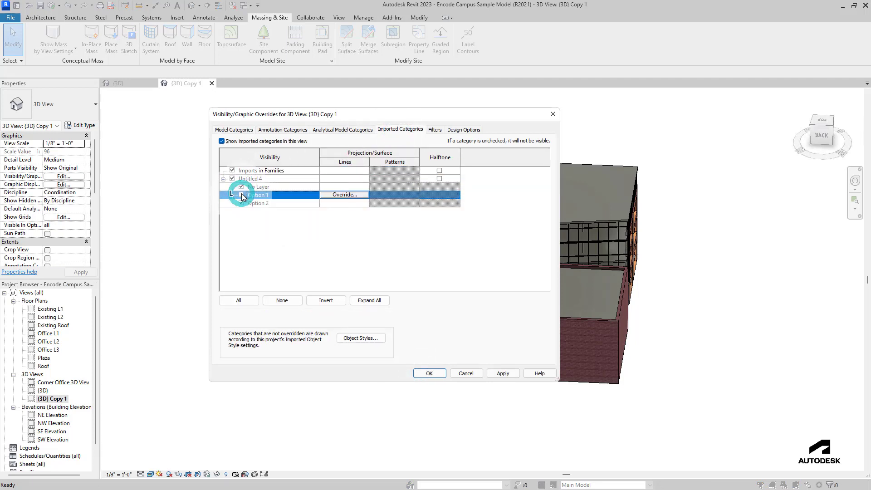
left_click(430, 373)
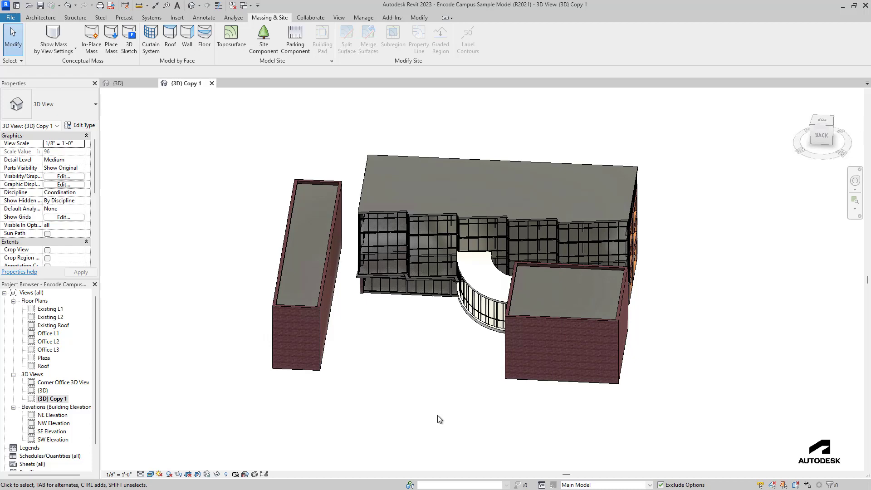